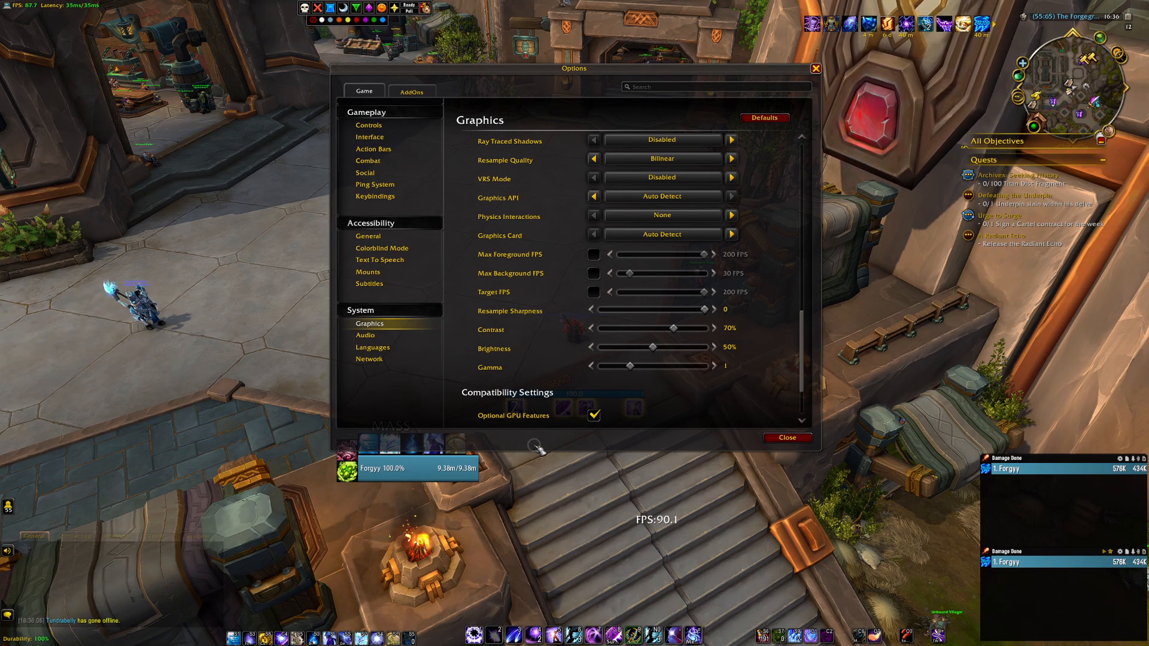
pyautogui.moveTo(605, 330)
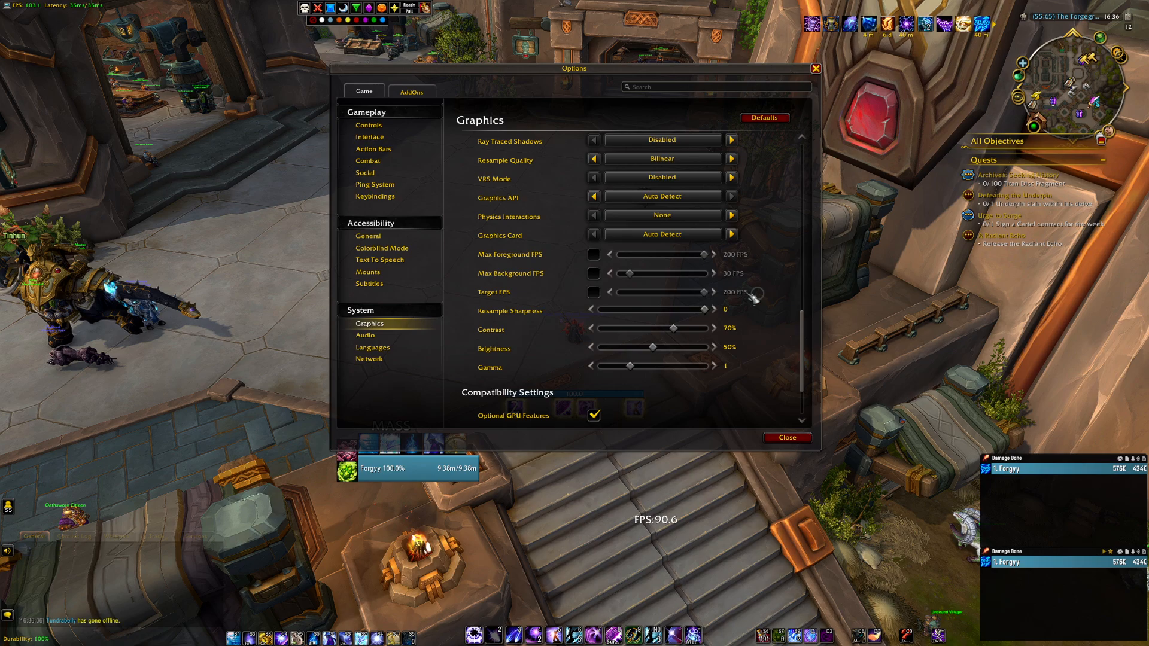
pyautogui.moveTo(535, 256)
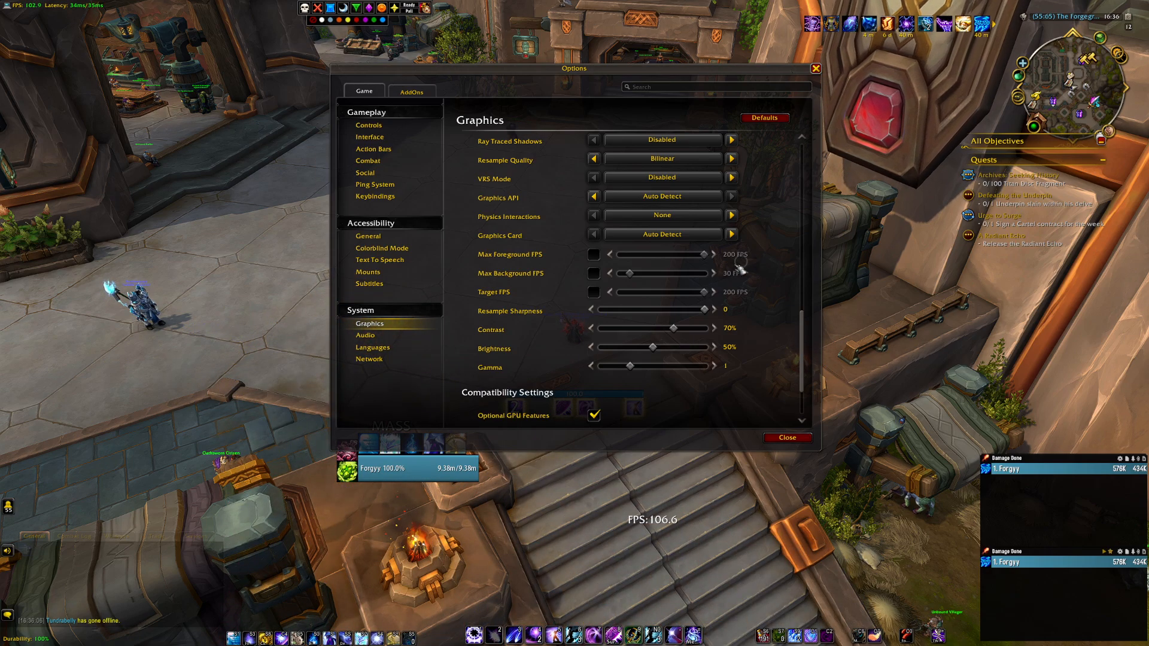
pyautogui.moveTo(717, 260)
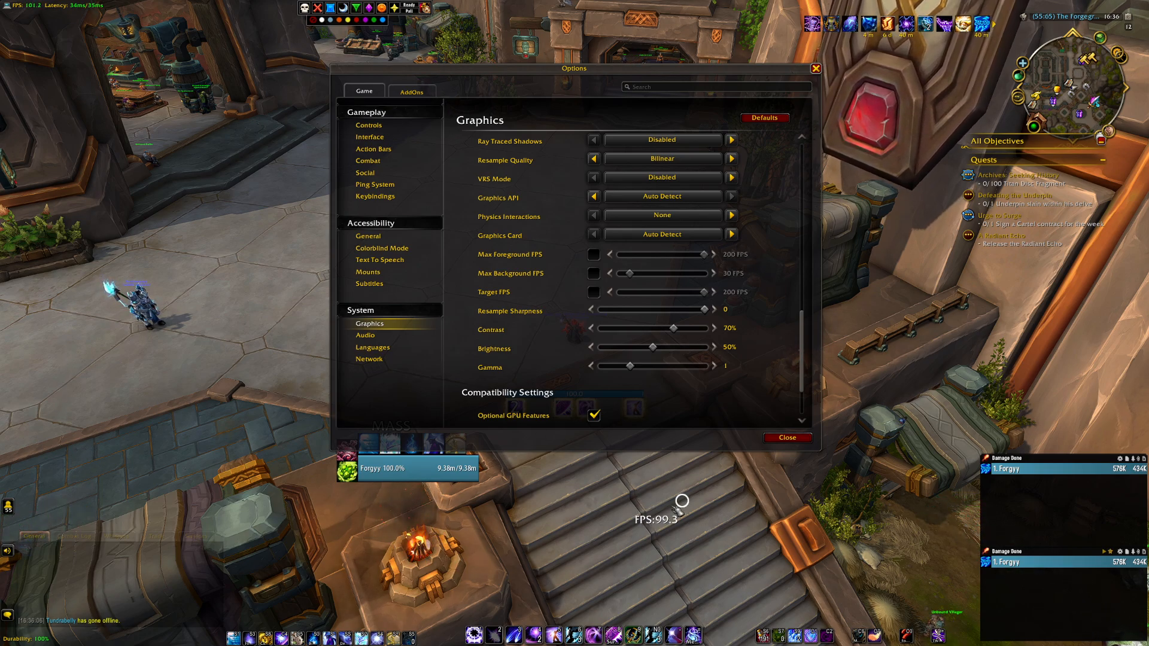
pyautogui.moveTo(510, 254)
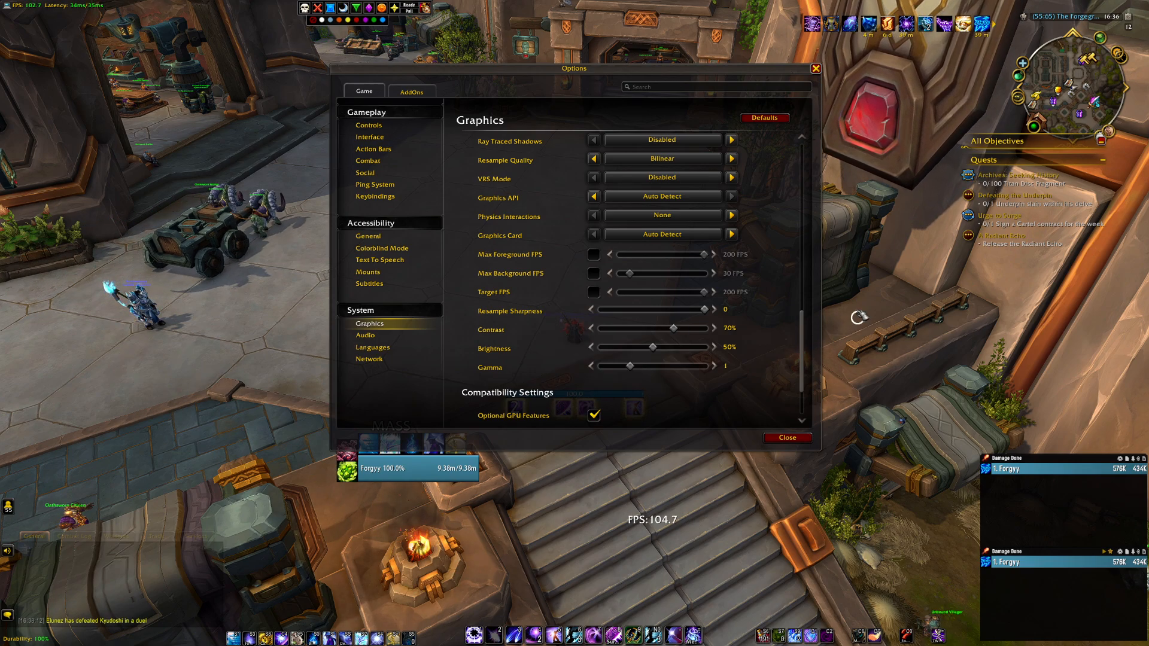
# Toggle the Max Foreground FPS limit and bring up the recorded settings clip over the game.
pyautogui.click(594, 272)
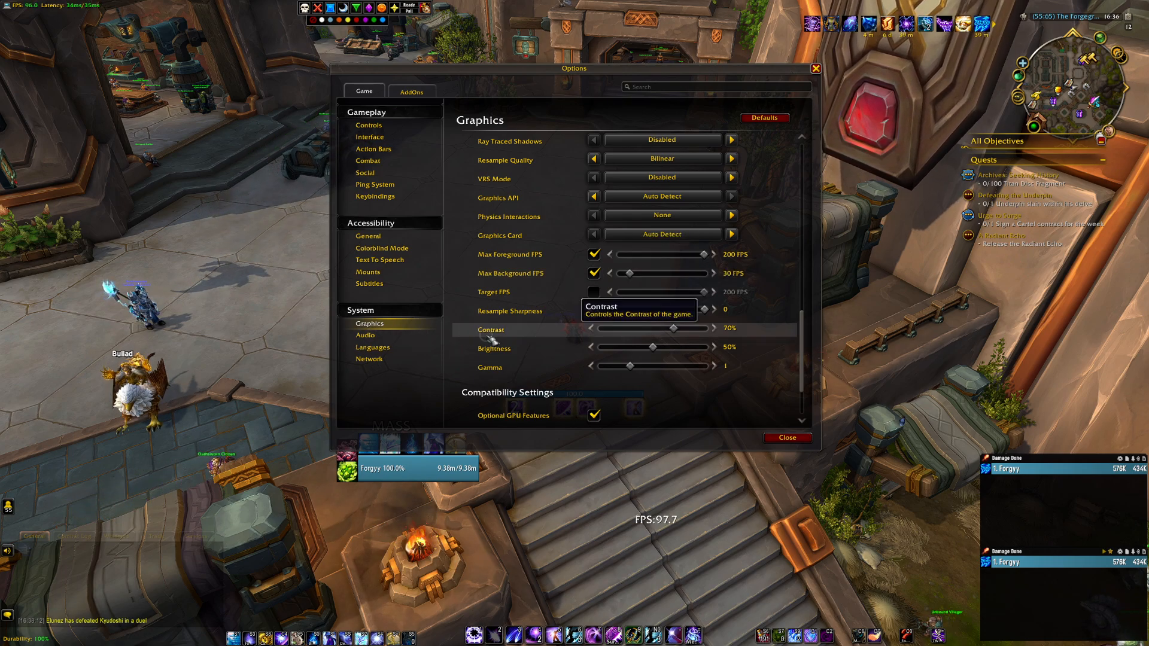
pyautogui.moveTo(594, 273)
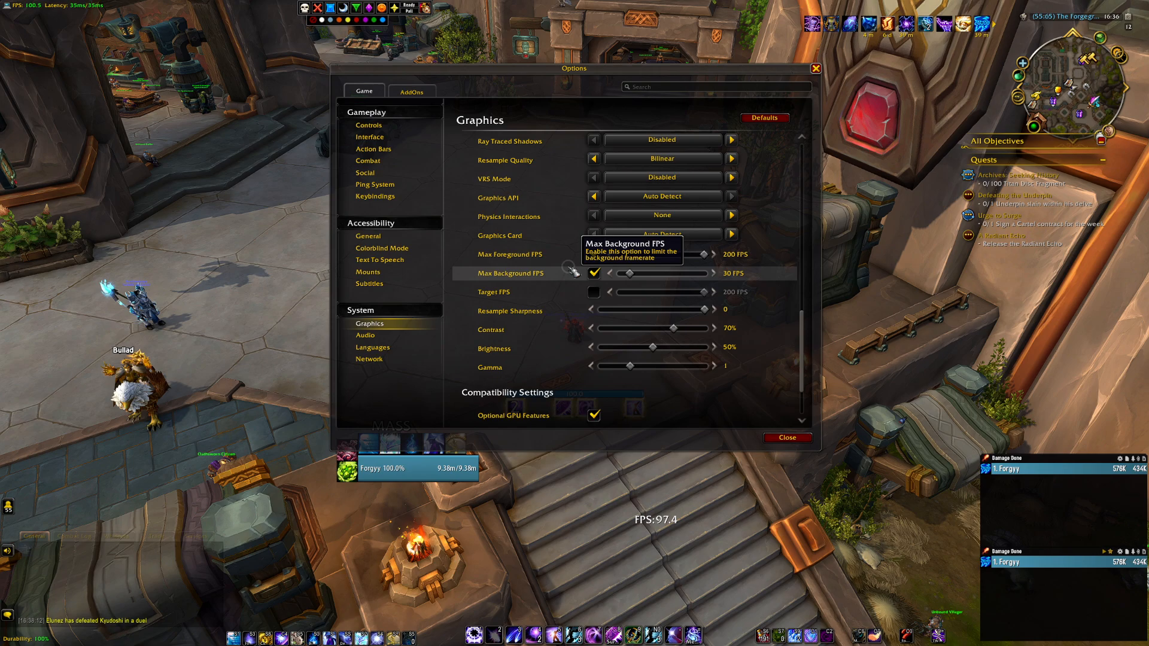
pyautogui.click(593, 253)
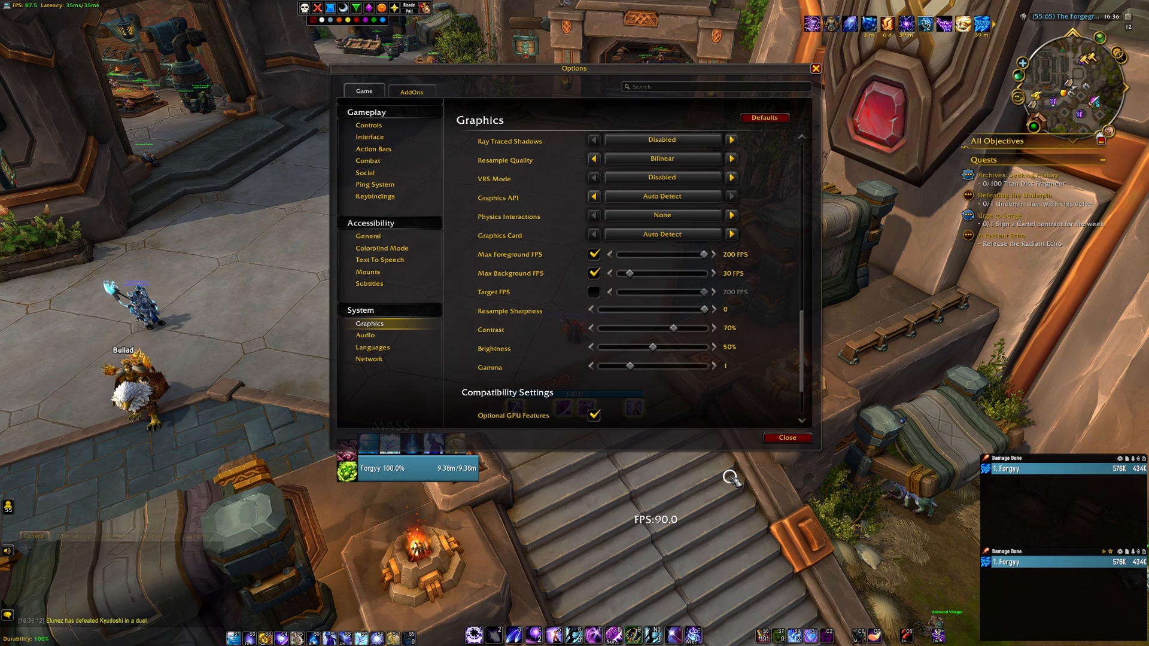
pyautogui.moveTo(593, 292)
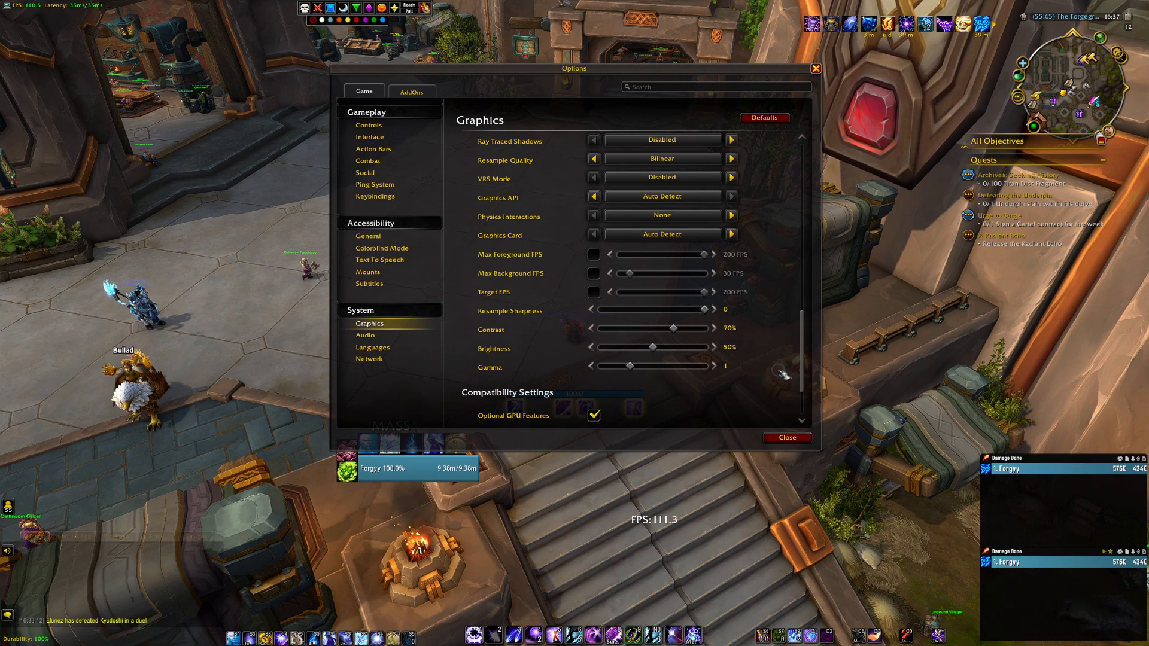
pyautogui.press('alt+tab')
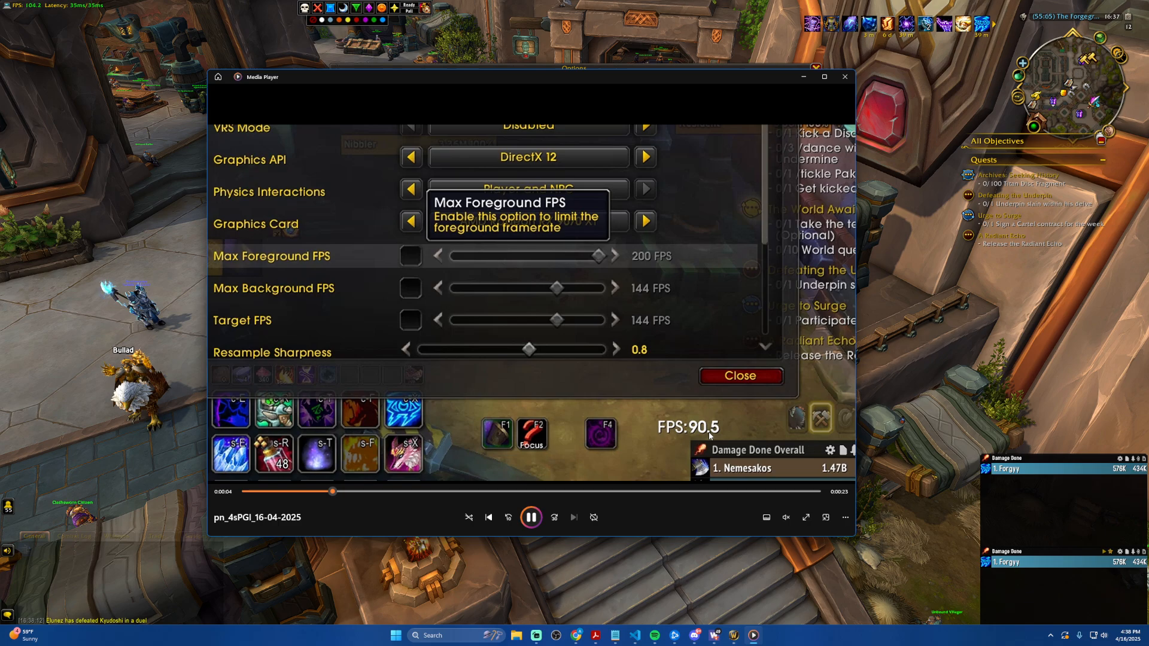
# Play the clip toggling the 200 foreground FPS cap repeatedly, then pause it near the end.
pyautogui.click(411, 256)
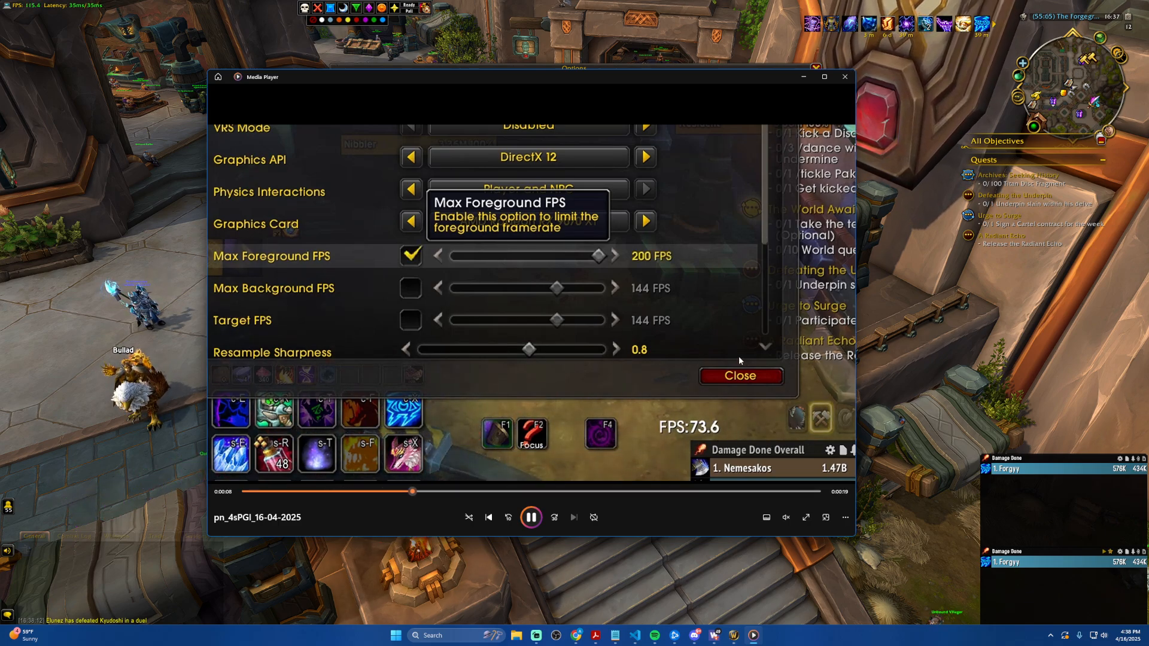
pyautogui.click(411, 255)
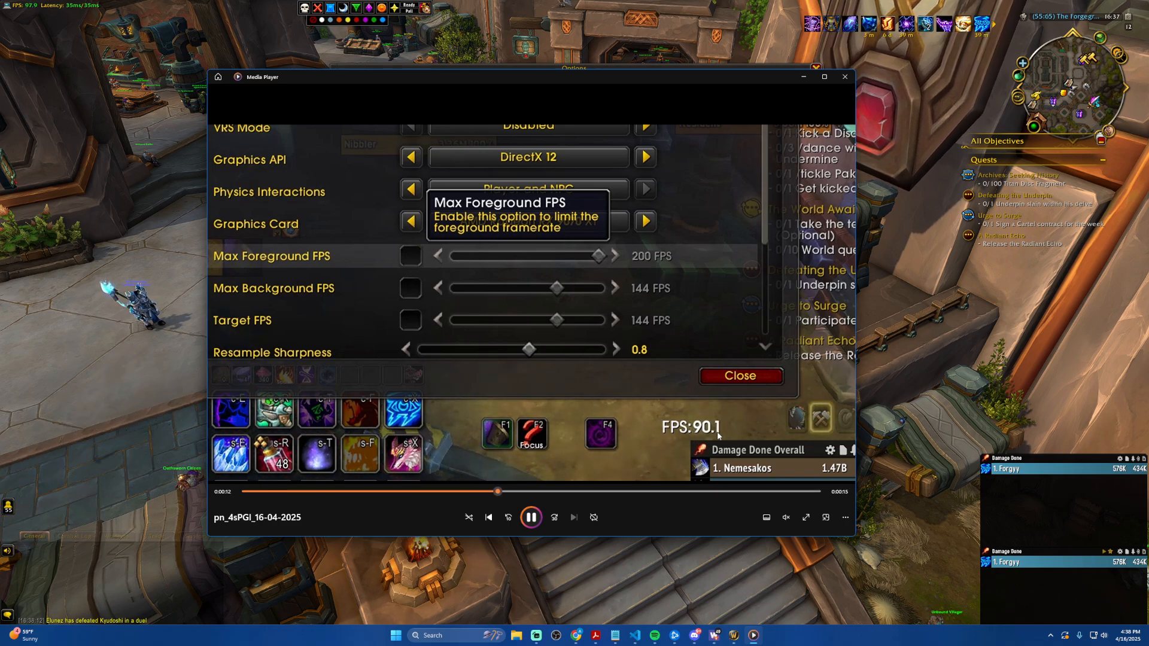
pyautogui.click(411, 256)
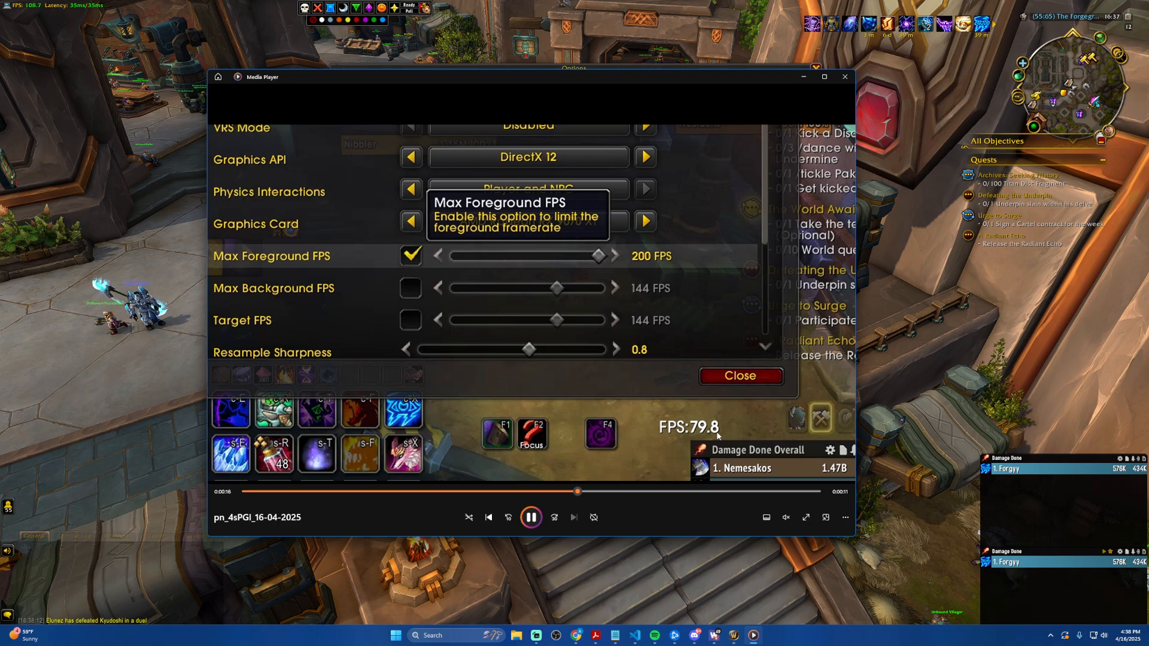
pyautogui.click(411, 255)
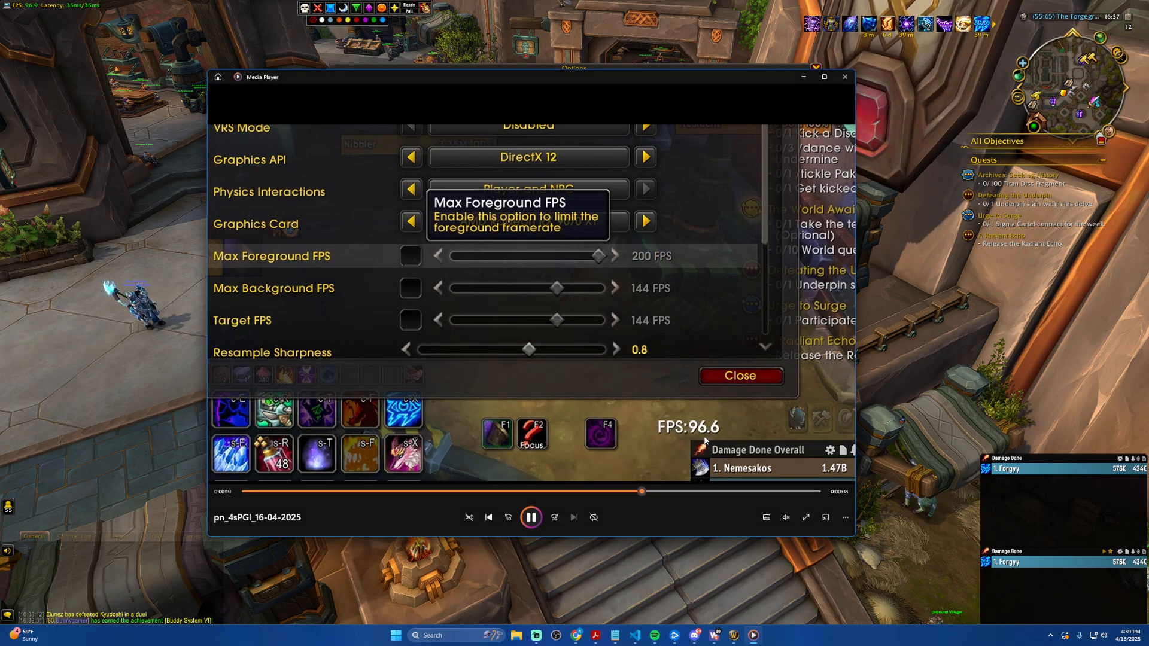
pyautogui.click(409, 254)
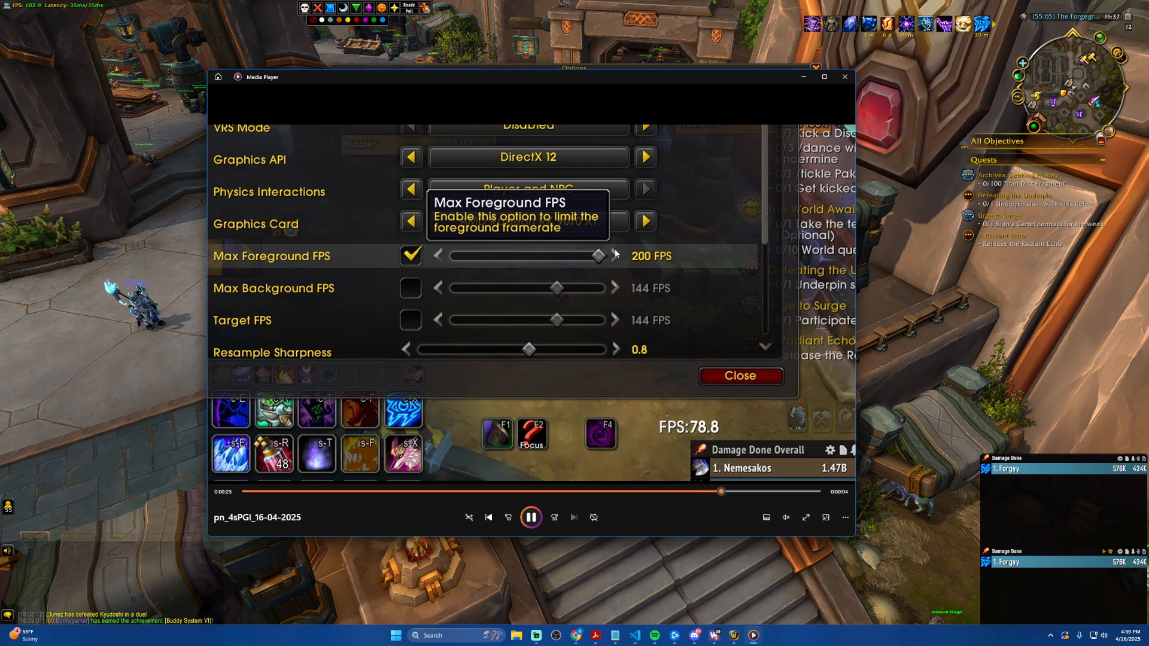
pyautogui.click(411, 255)
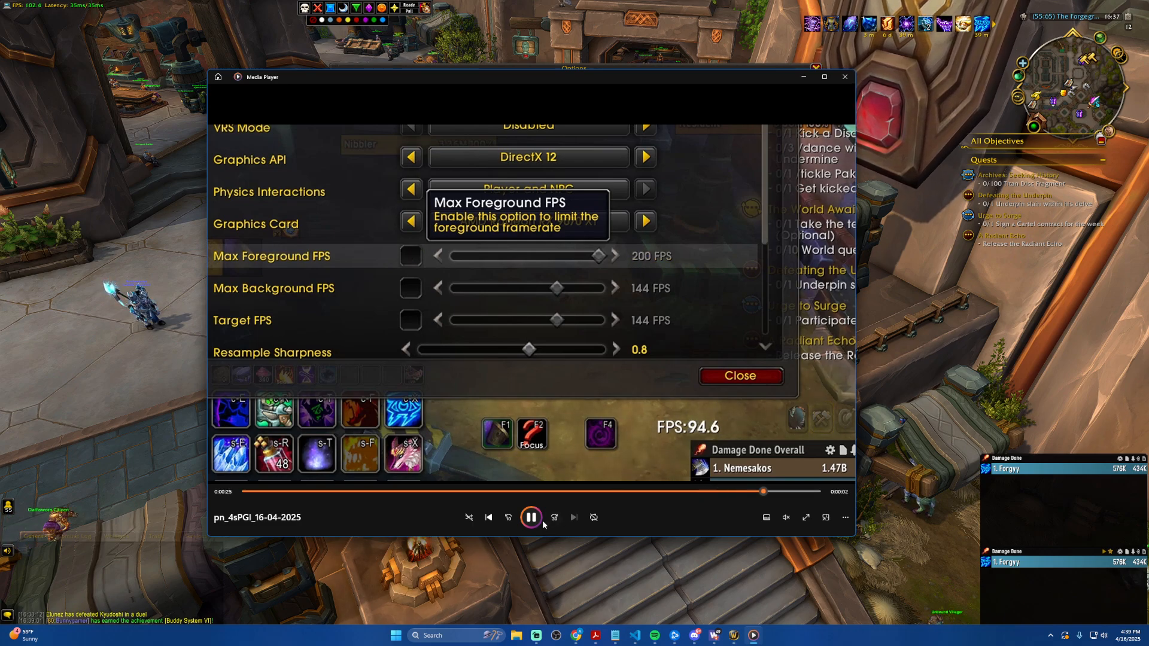
pyautogui.click(531, 516)
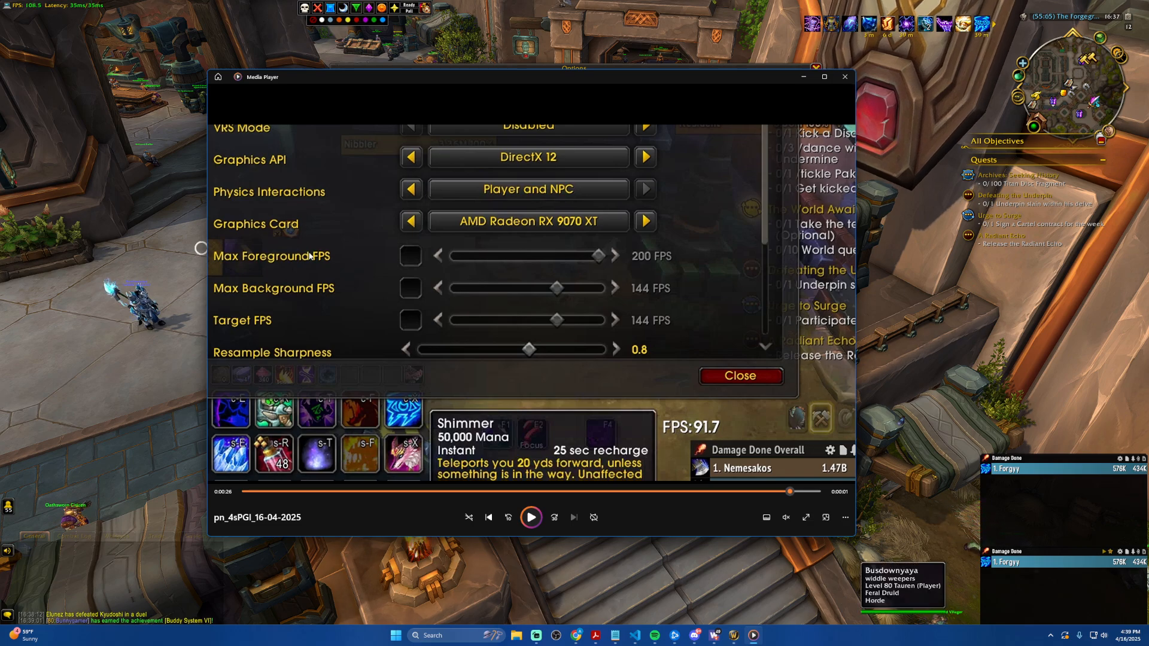
pyautogui.moveTo(648, 303)
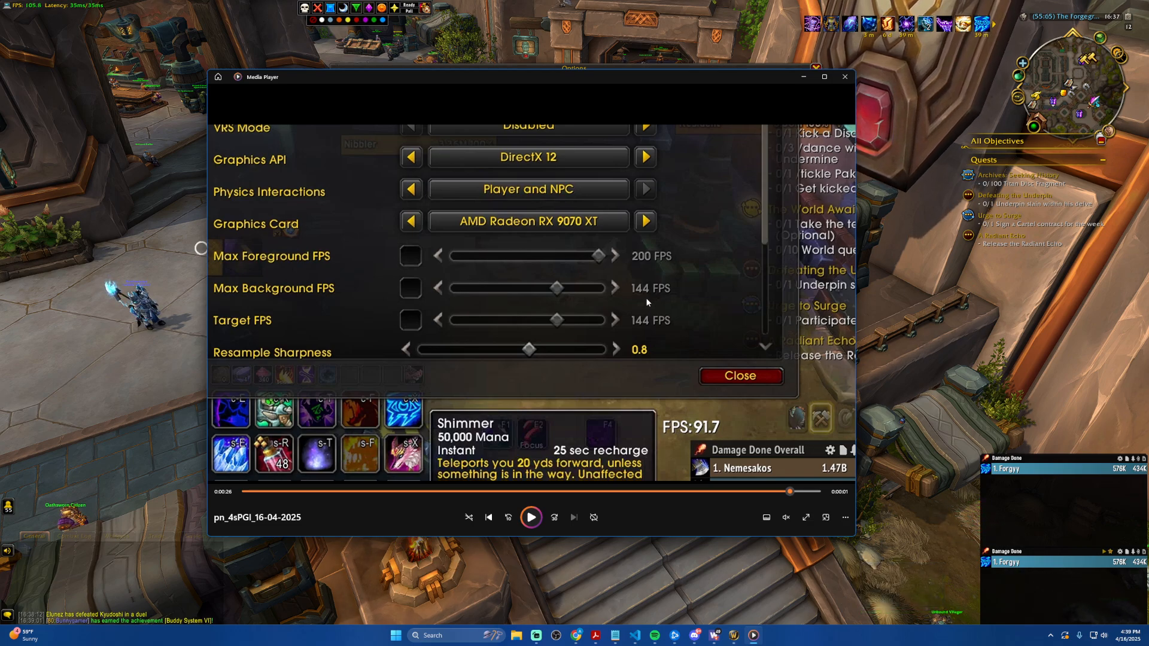